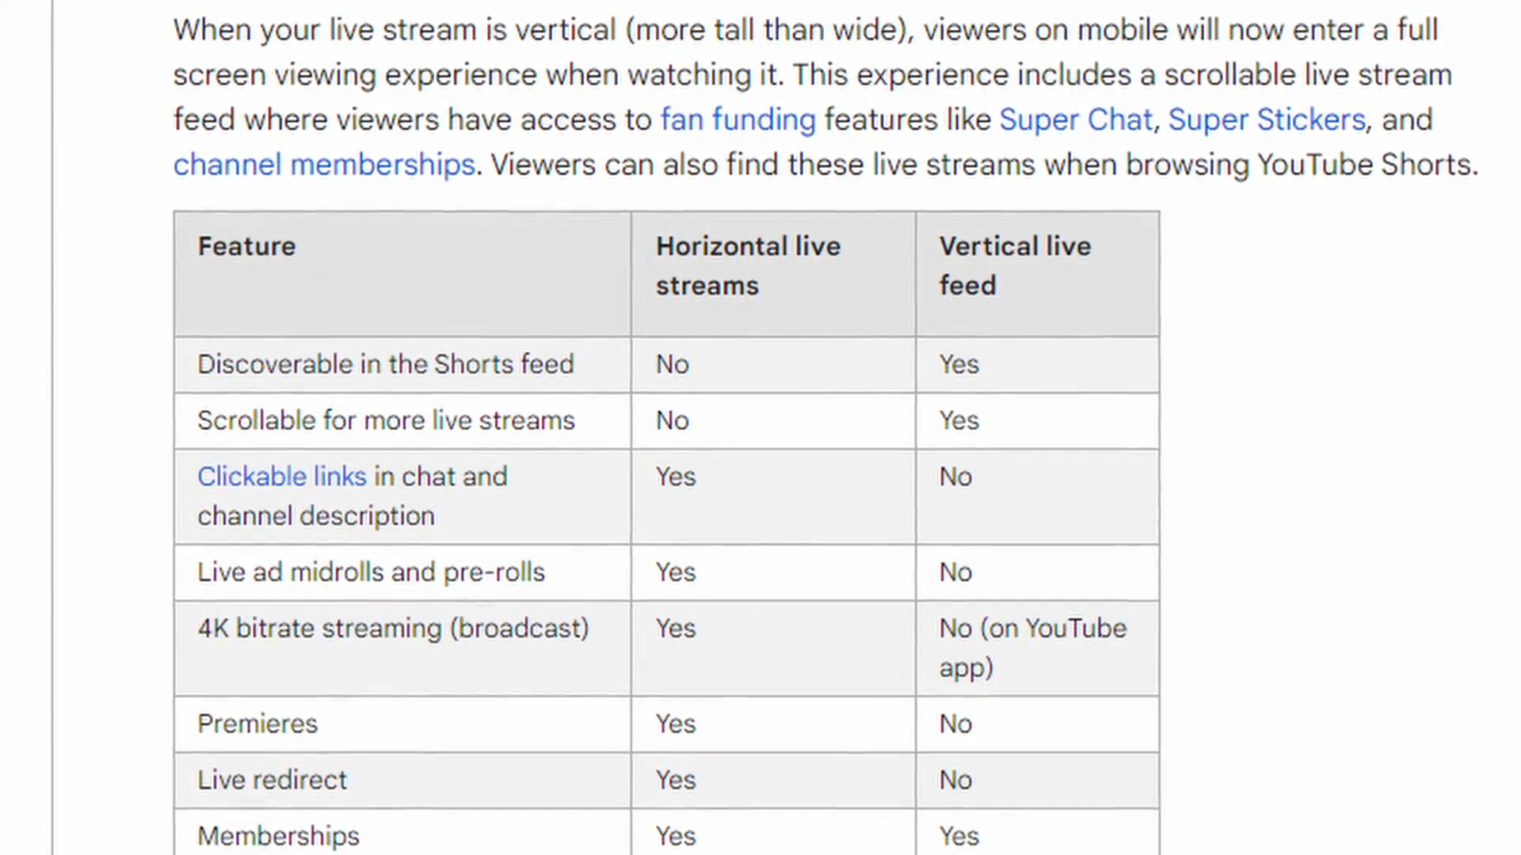
From the YouTube Studio dashboard, go to the live control room and scroll to the stream settings
{"action": "scroll", "scroll_direction": "down", "scroll_amount": 3}
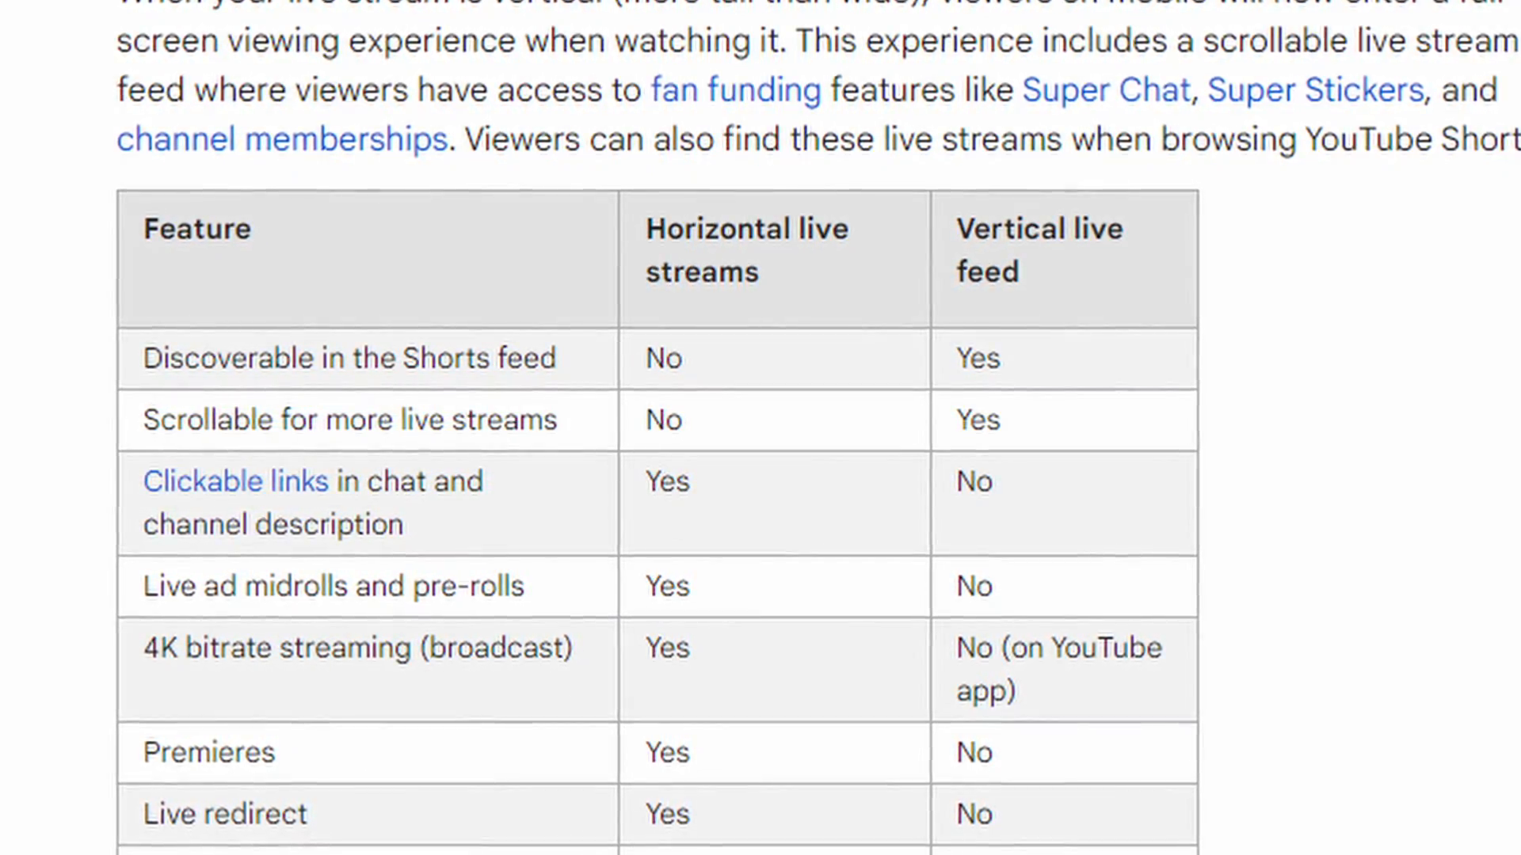
{"action": "scroll", "scroll_direction": "up", "scroll_amount": 3}
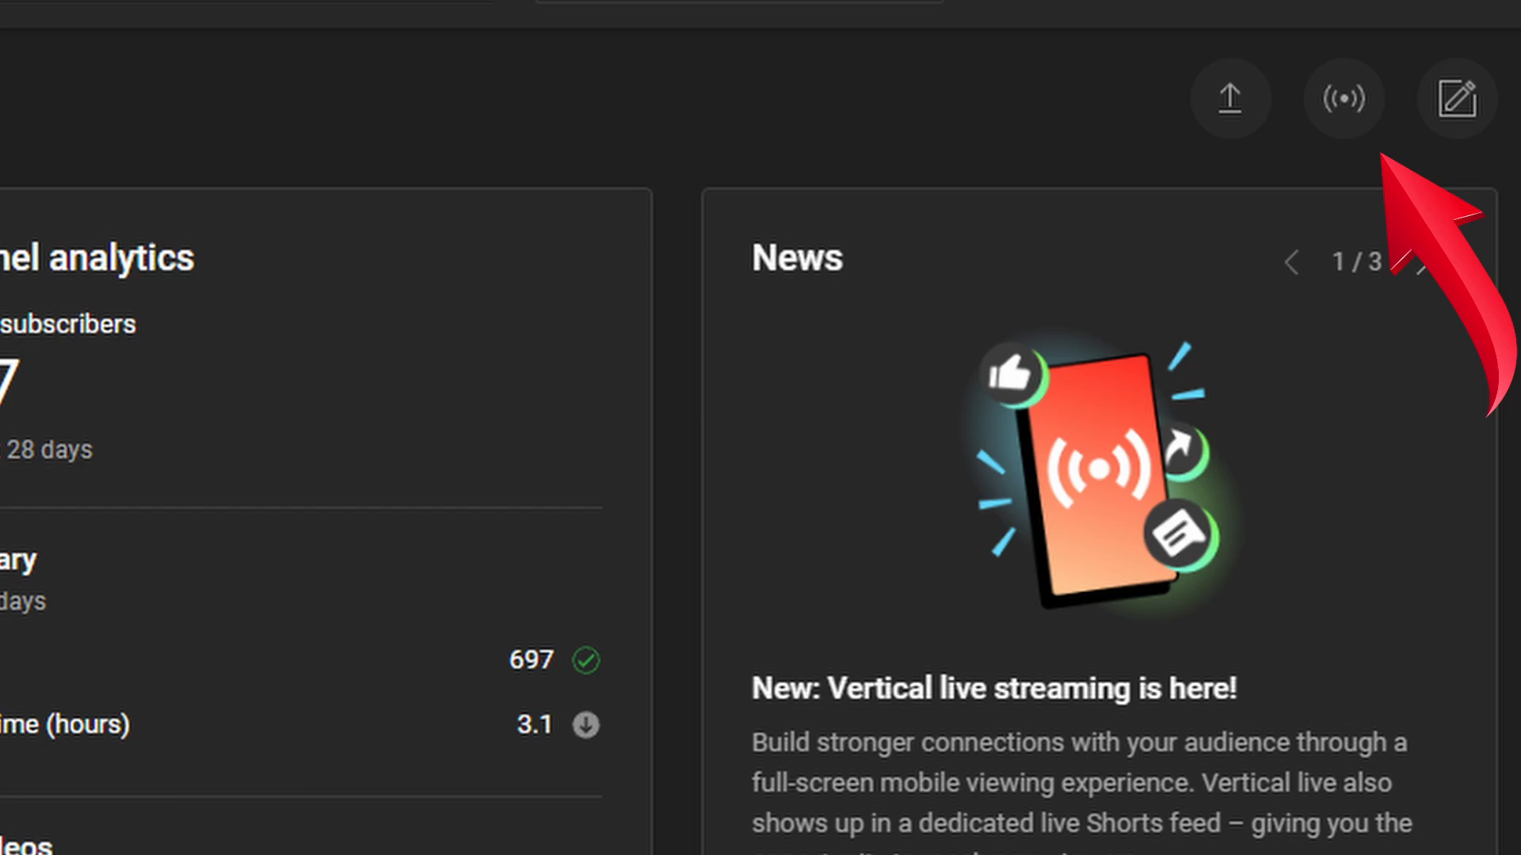
{"action": "left_click", "coordinate": [1344, 97]}
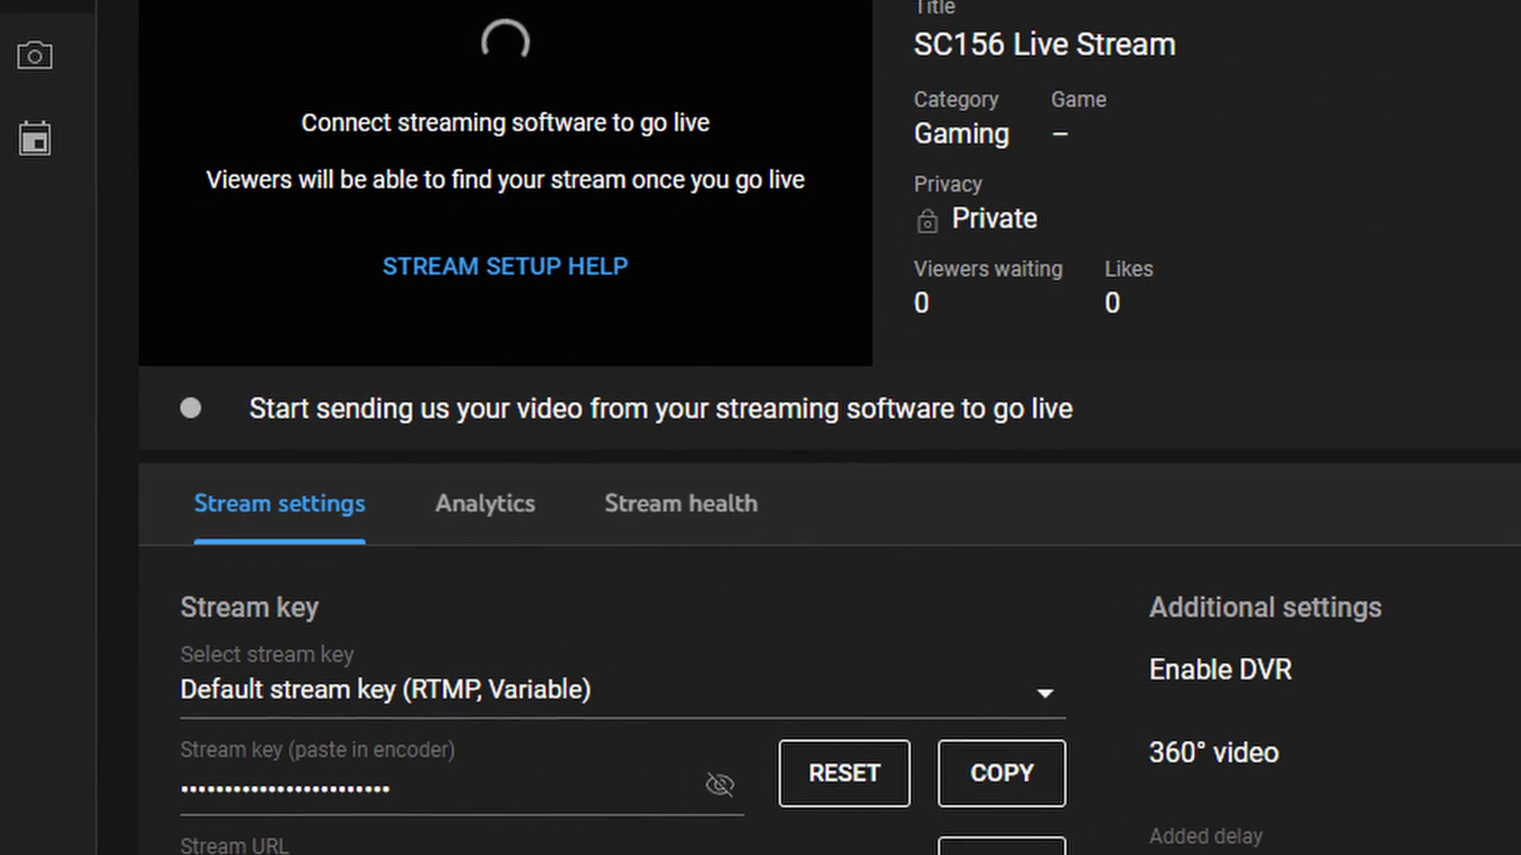
{"action": "scroll", "scroll_direction": "down", "scroll_amount": 3}
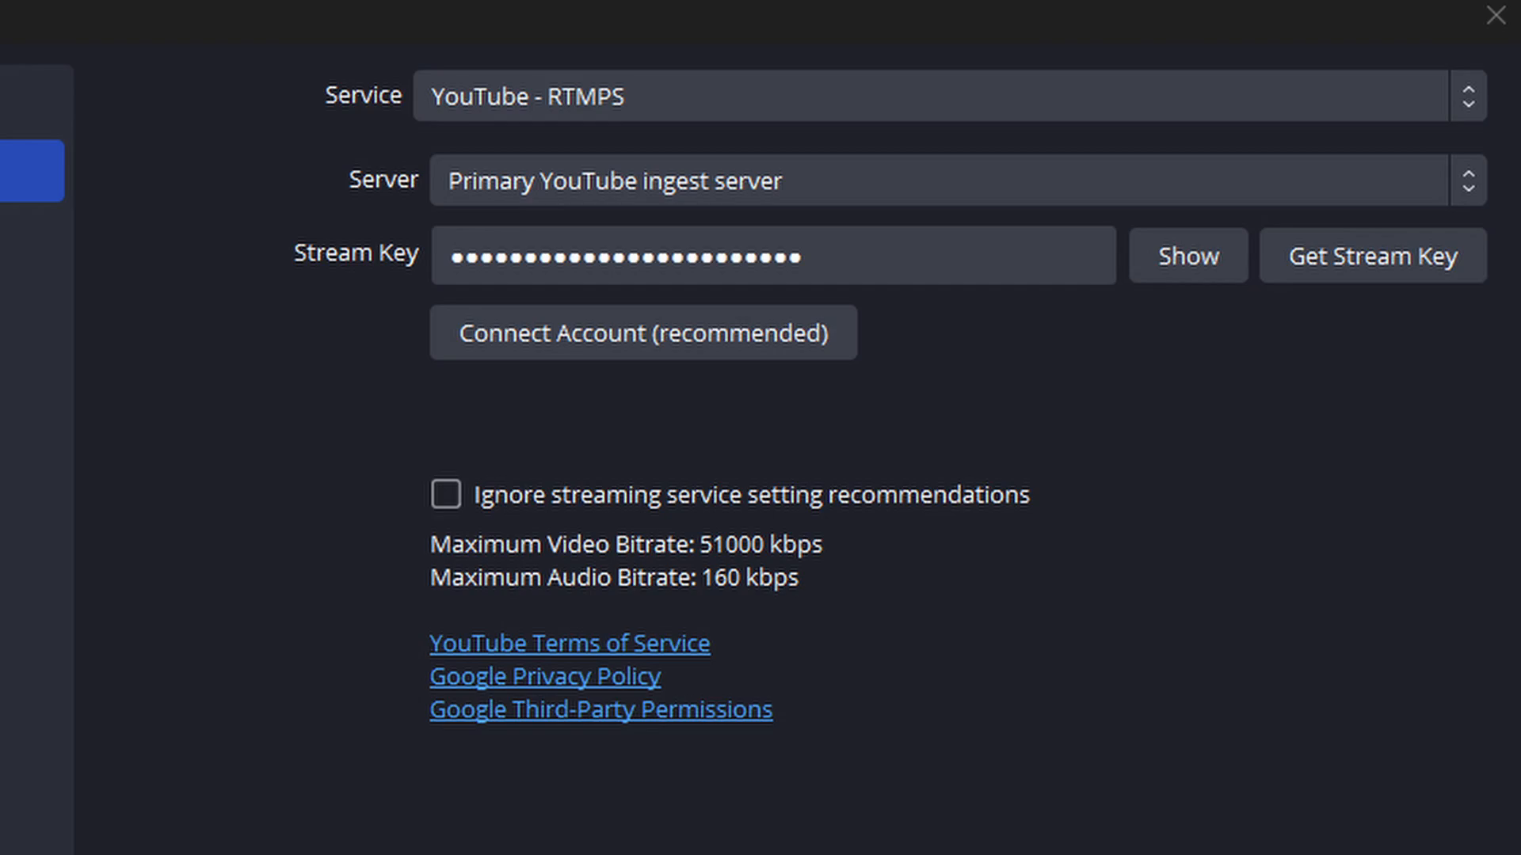
Confirm the YouTube RTMPS stream settings and return to the vertical canvas
{"action": "left_click", "coordinate": [1496, 13]}
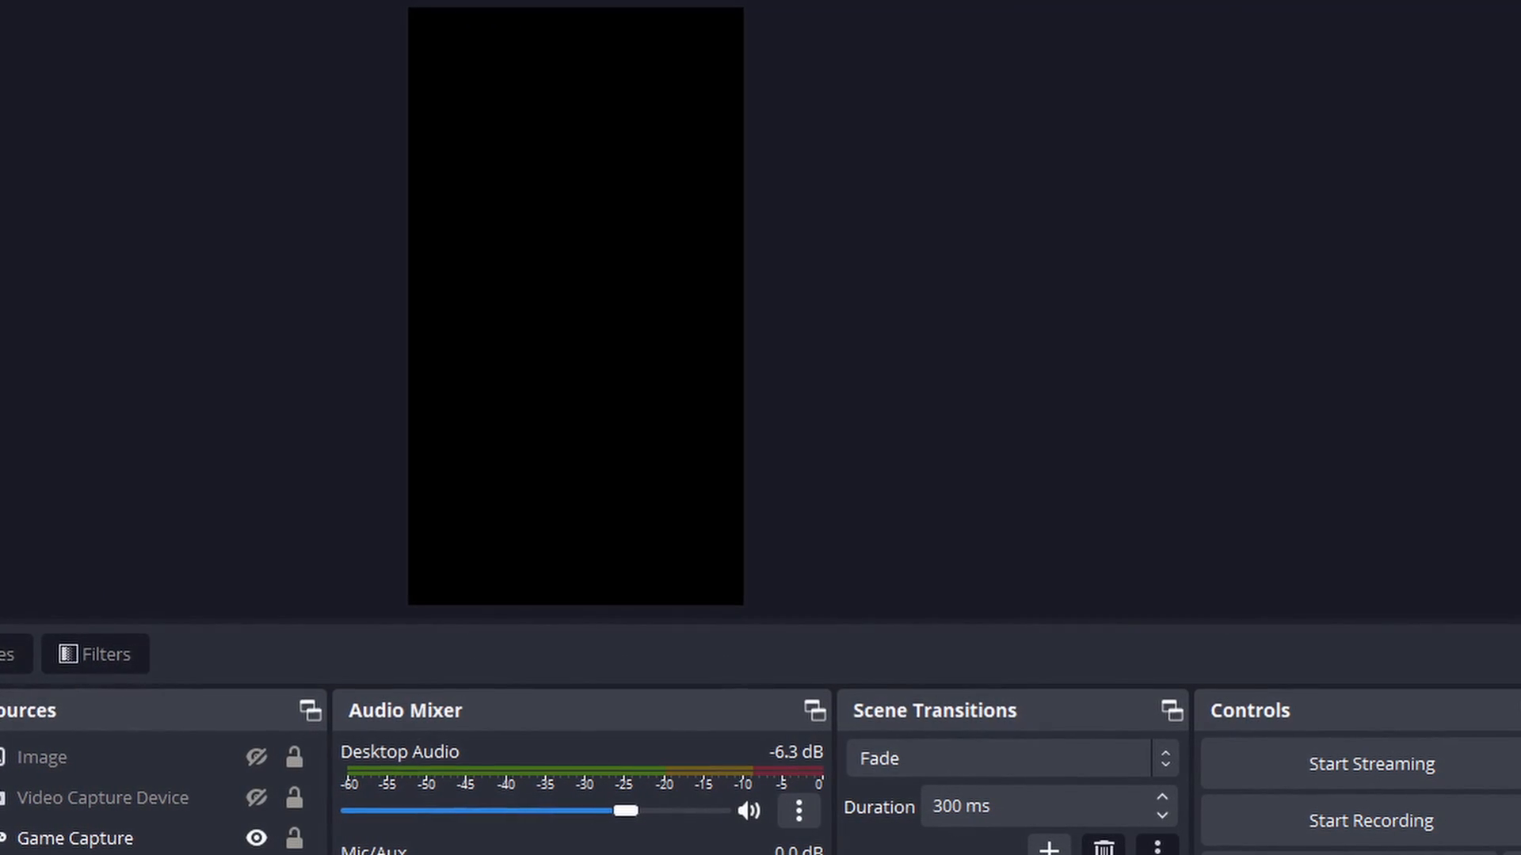